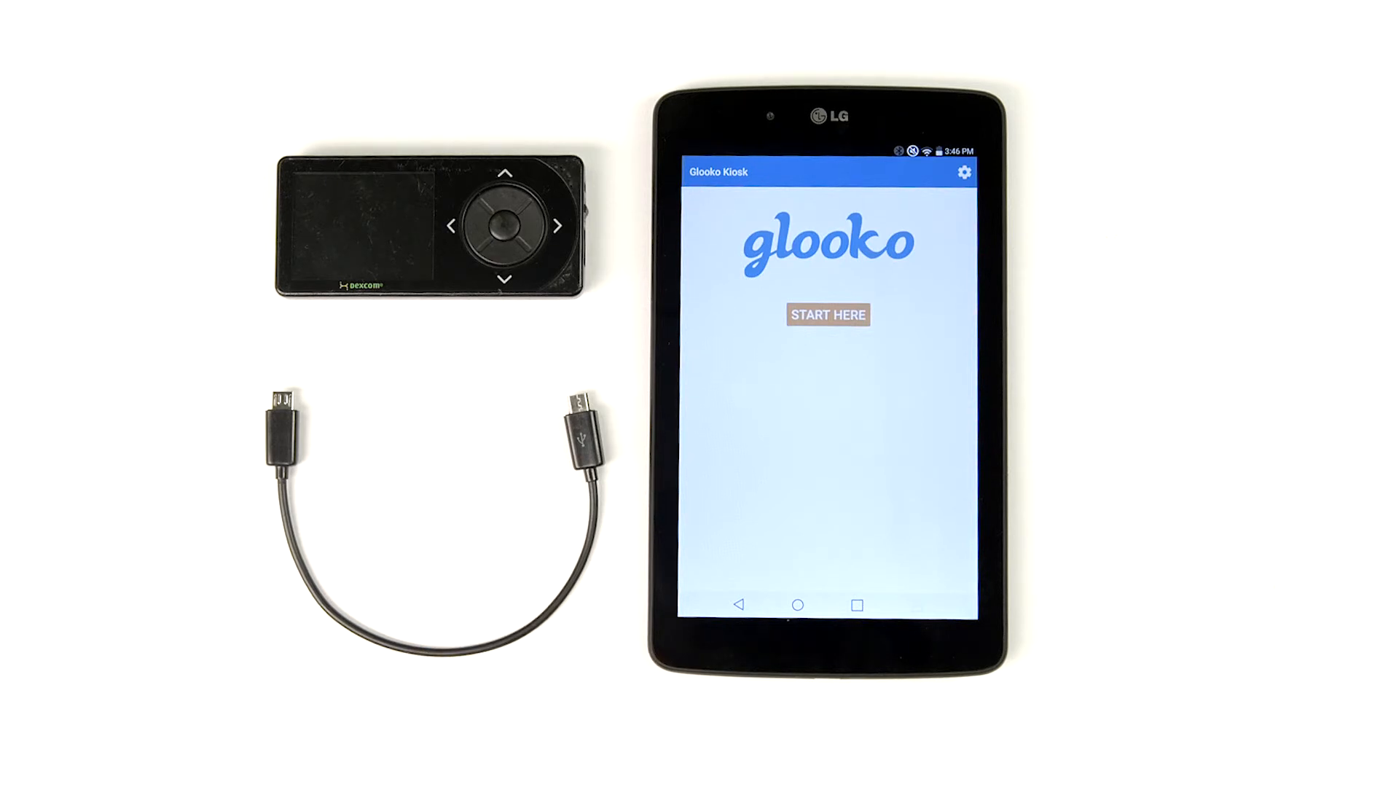
Step: Start Glooko Kiosk and scroll the Devices list down to Dexcom G4 Platinum with Share
click(827, 314)
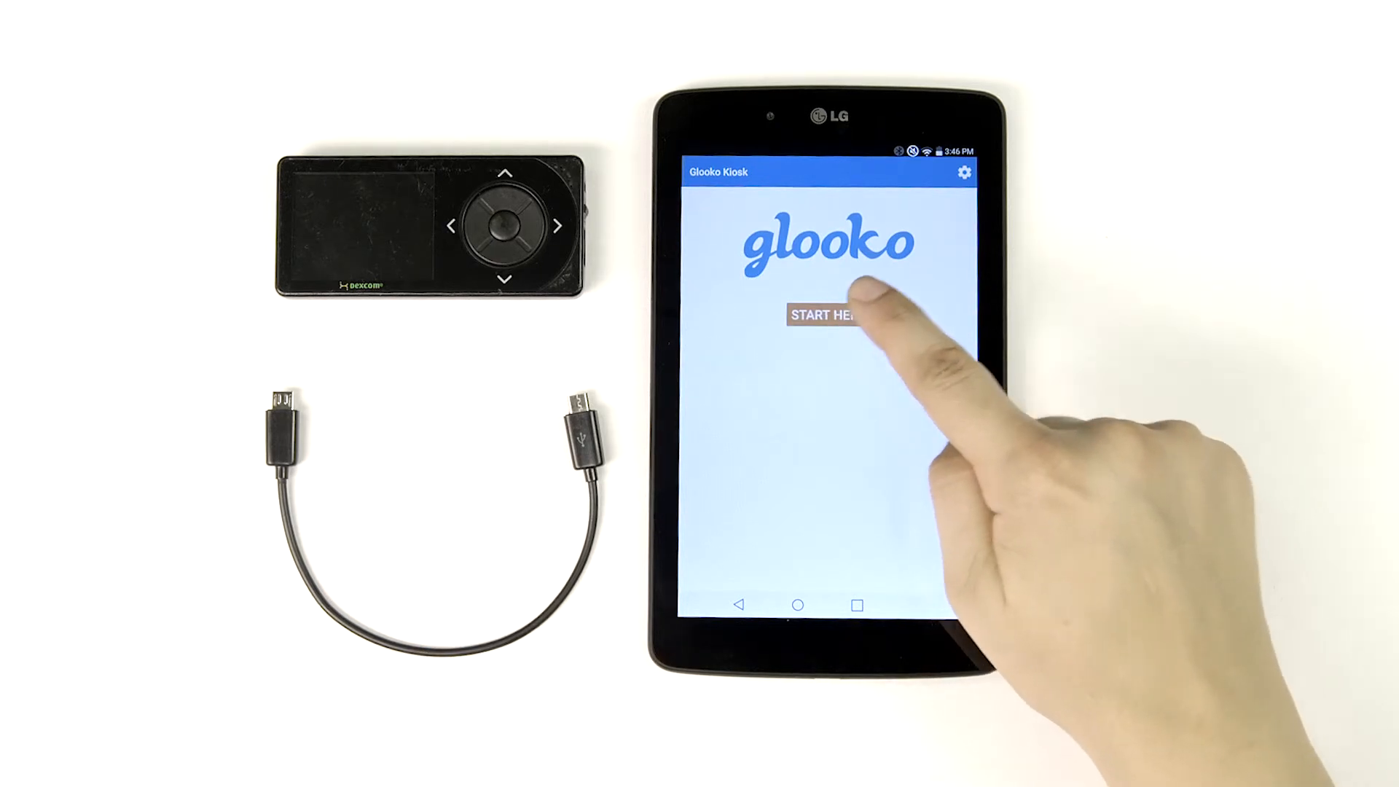
click(823, 315)
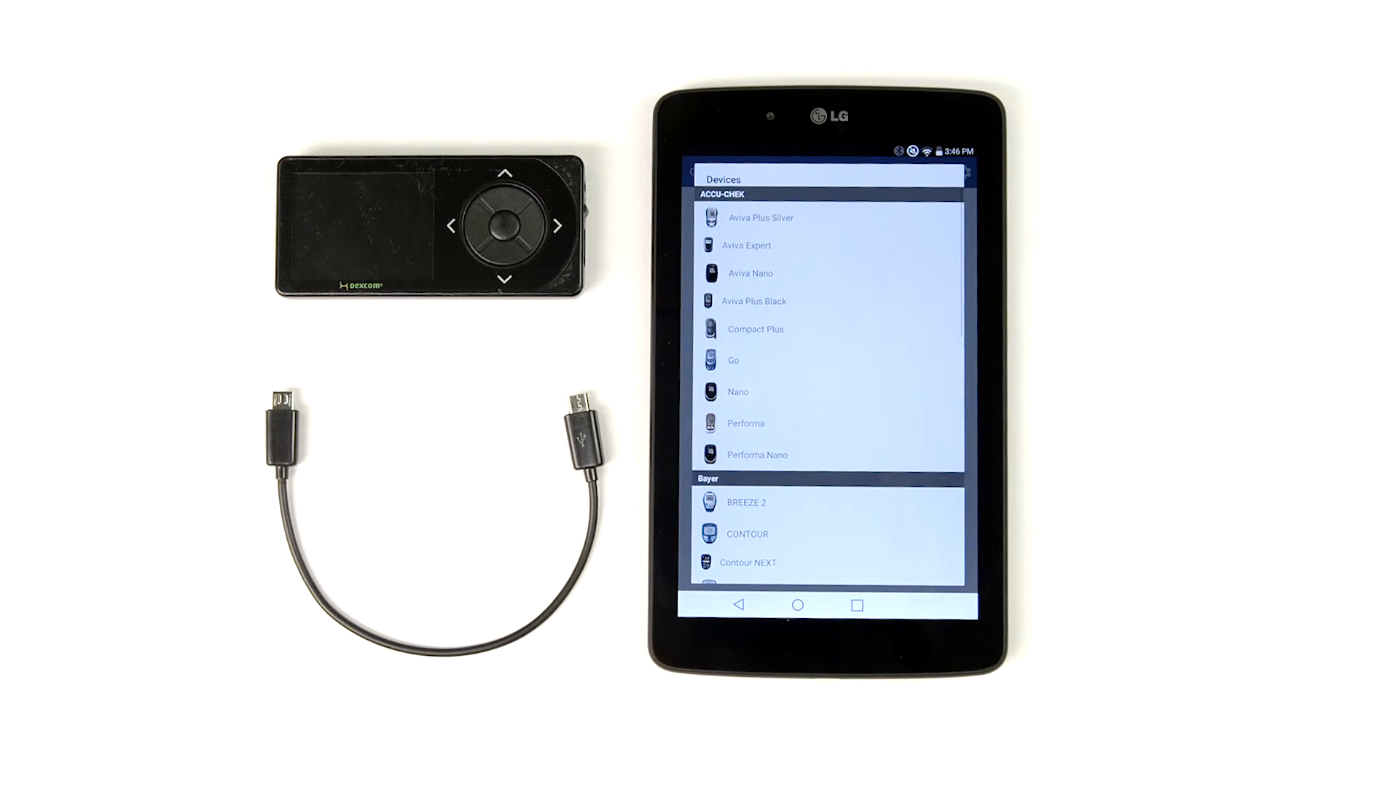
scroll(down, 3)
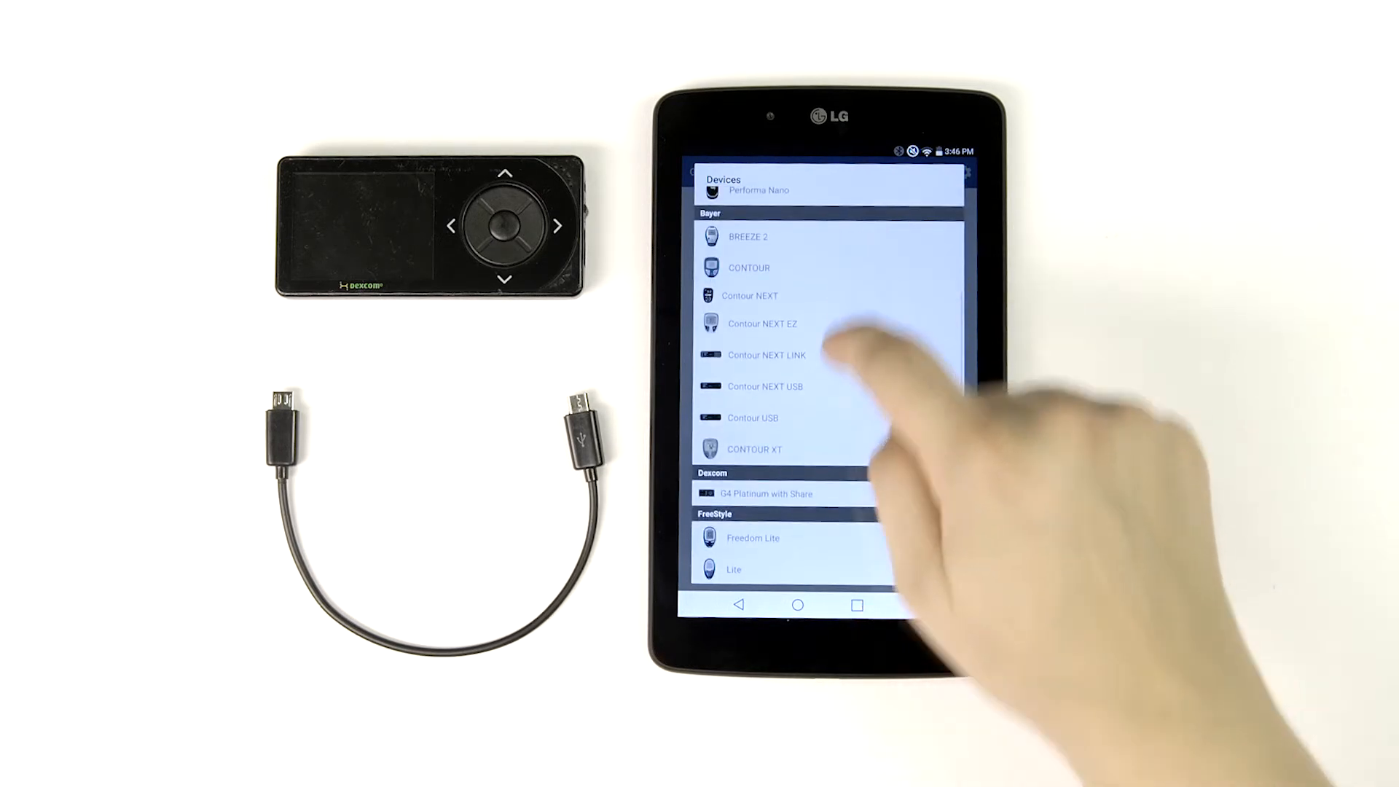
scroll(down, 3)
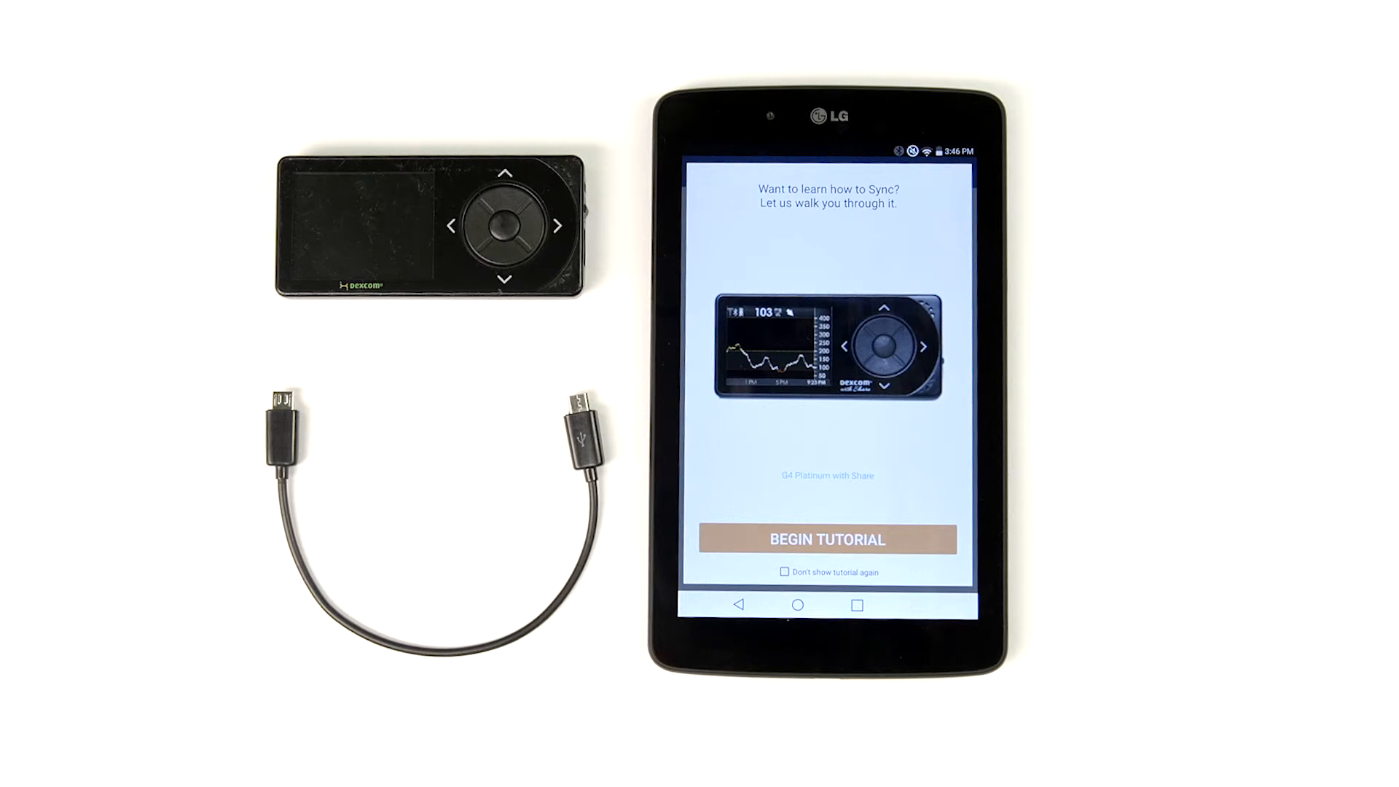
Step: Begin the Dexcom tutorial with the receiver cabled via USB OTG and charging
click(825, 539)
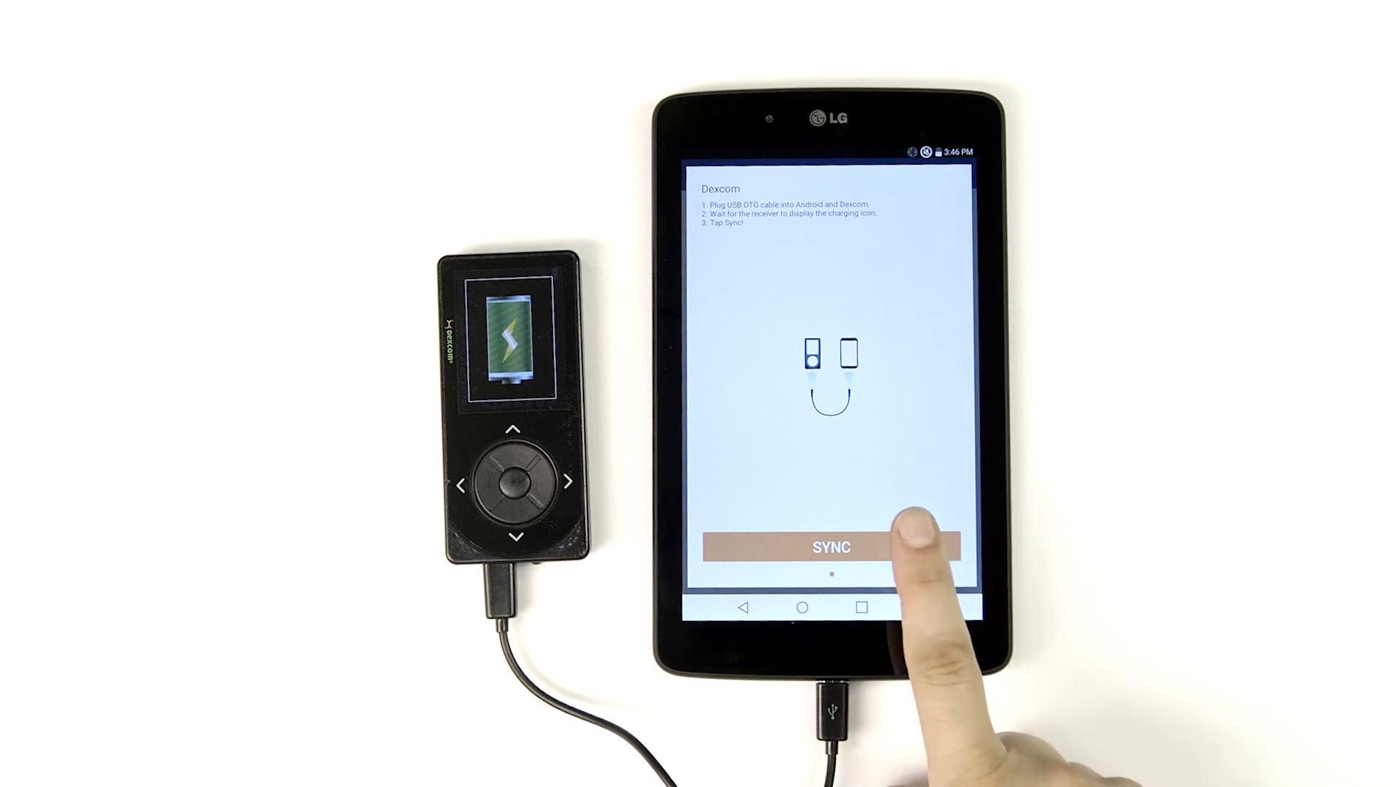
Step: Sync the Dexcom receiver, granting the app USB access to it
click(830, 547)
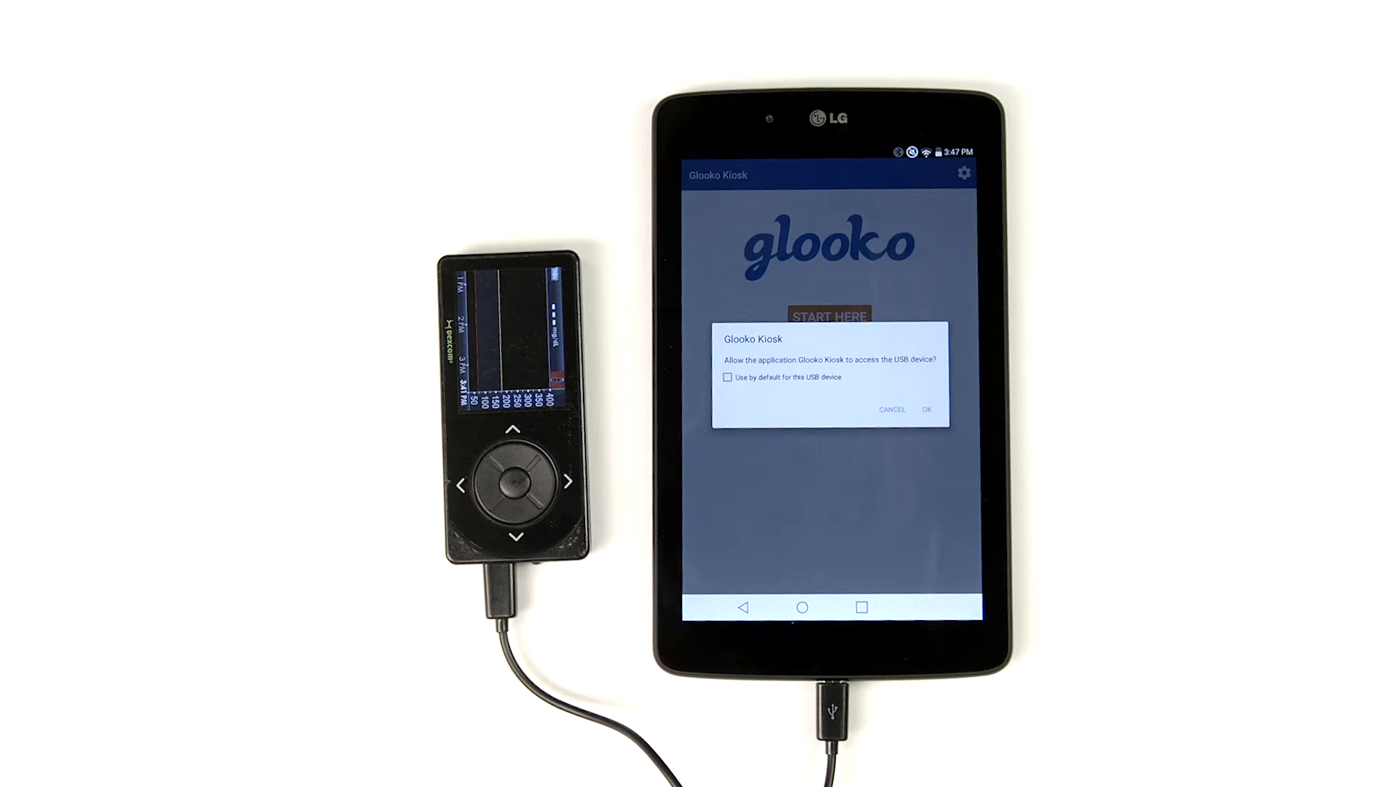
click(926, 410)
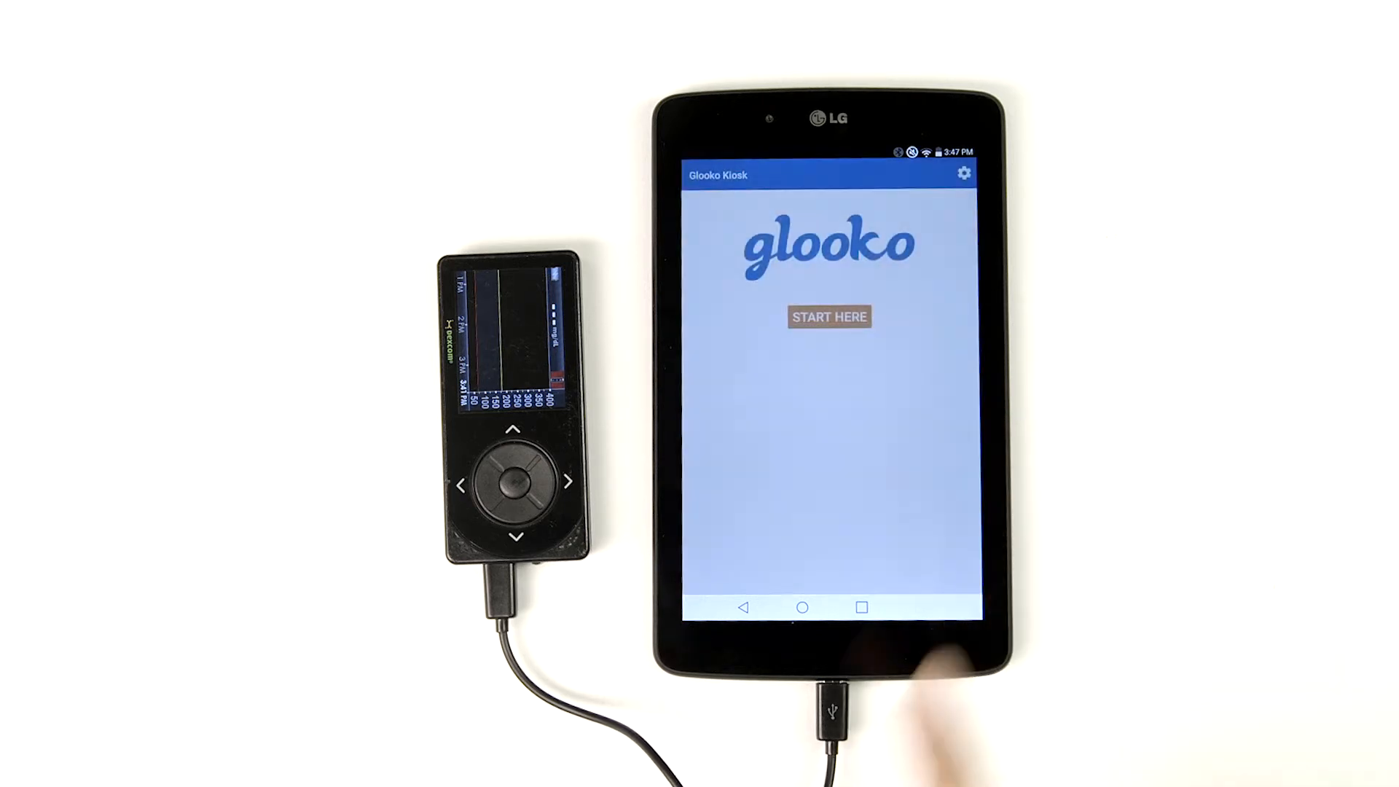
click(830, 317)
text(Frank)
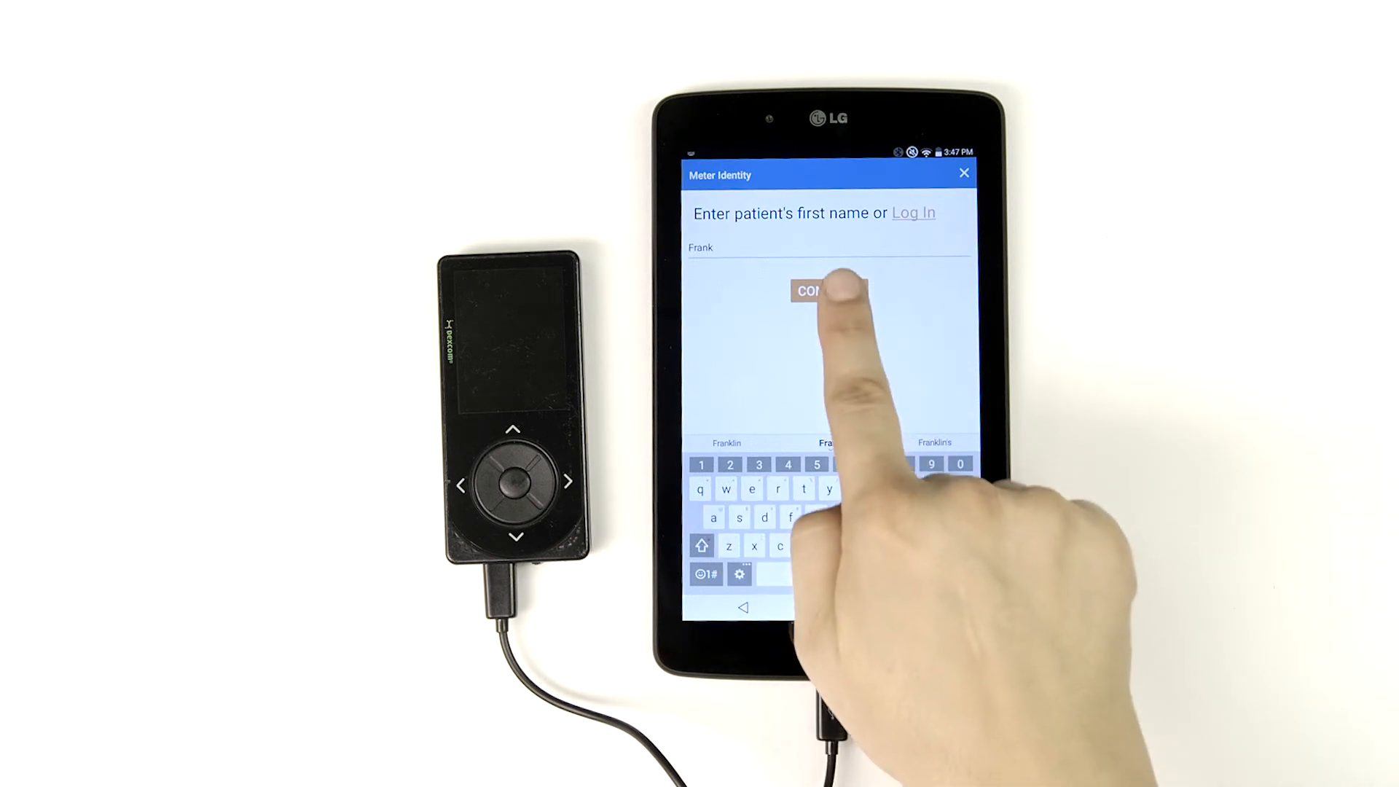
Step: Confirm the patient's typed first name and last name
click(828, 291)
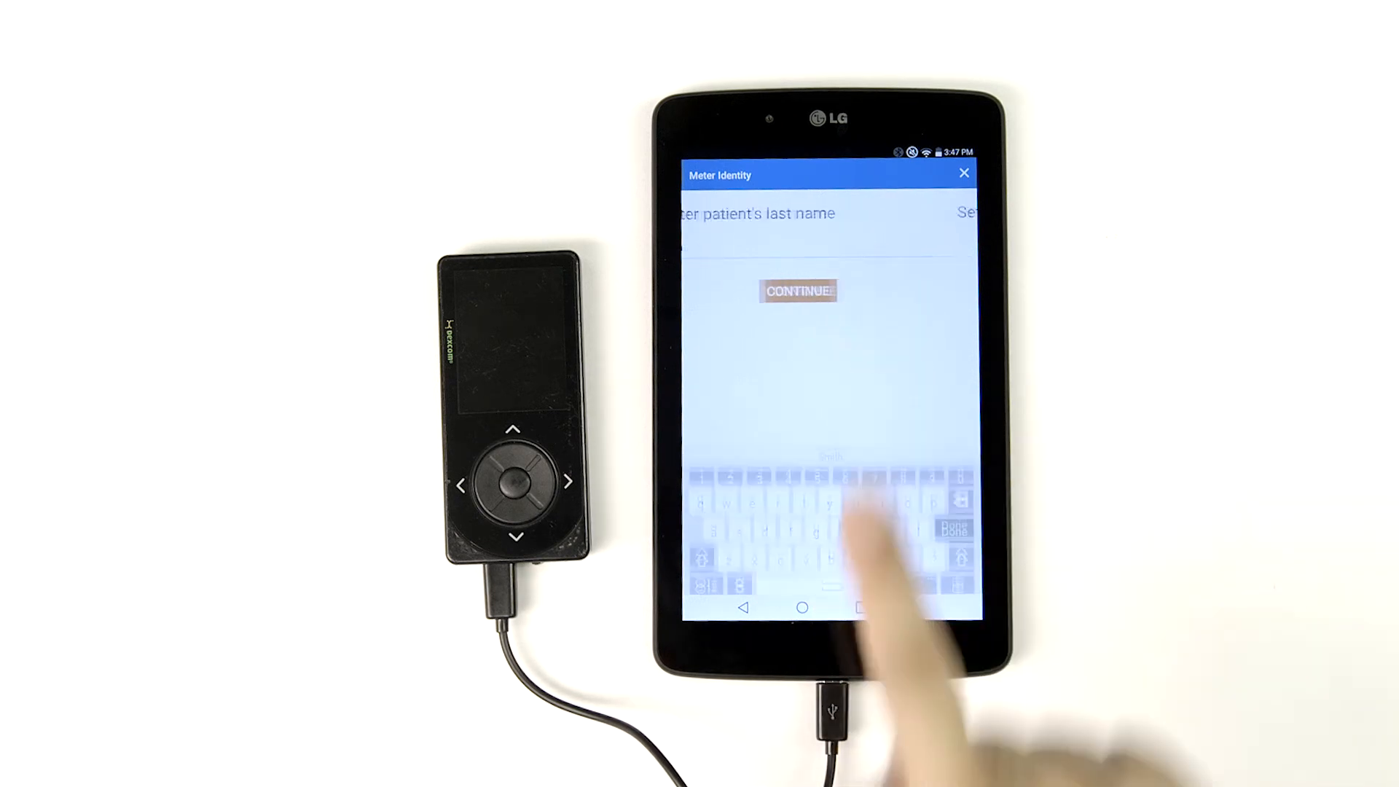
click(796, 291)
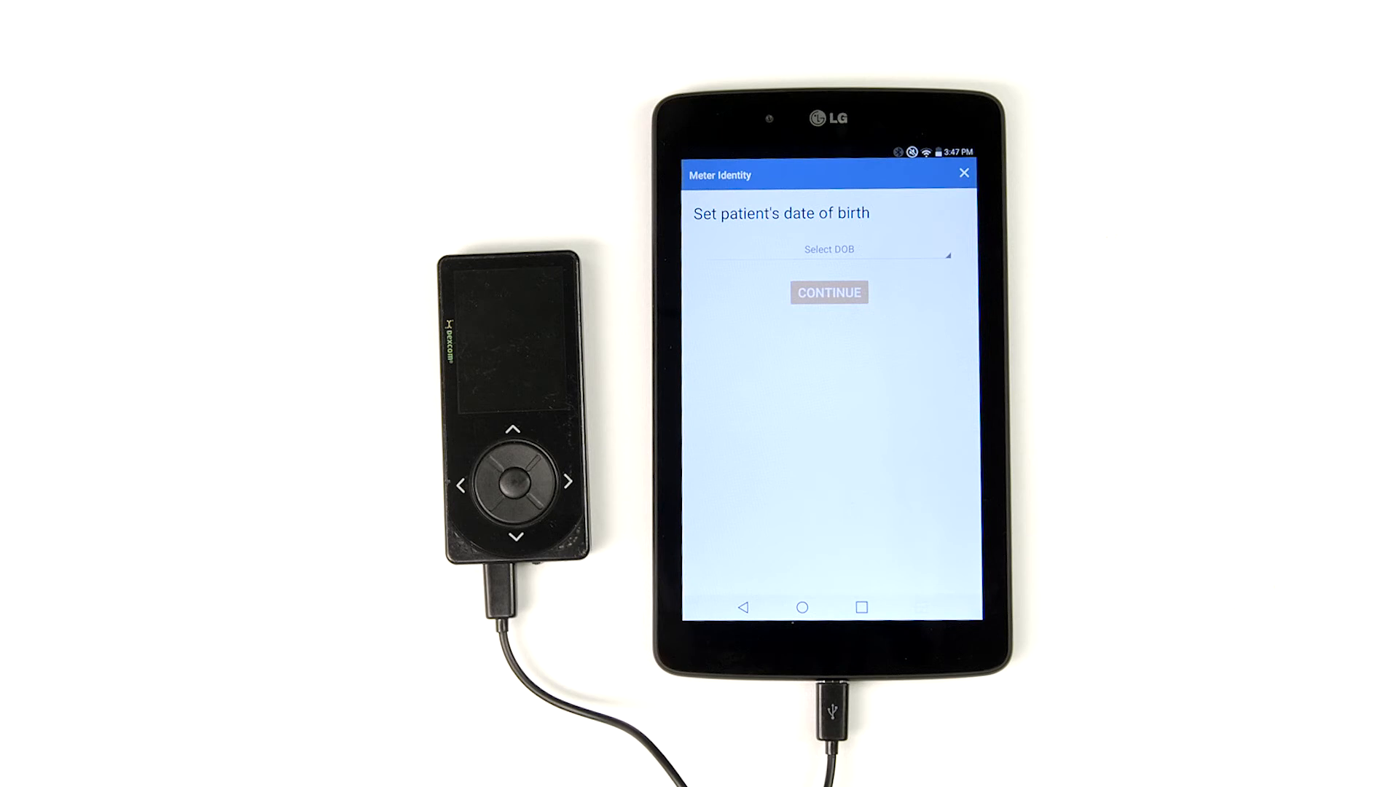
click(828, 249)
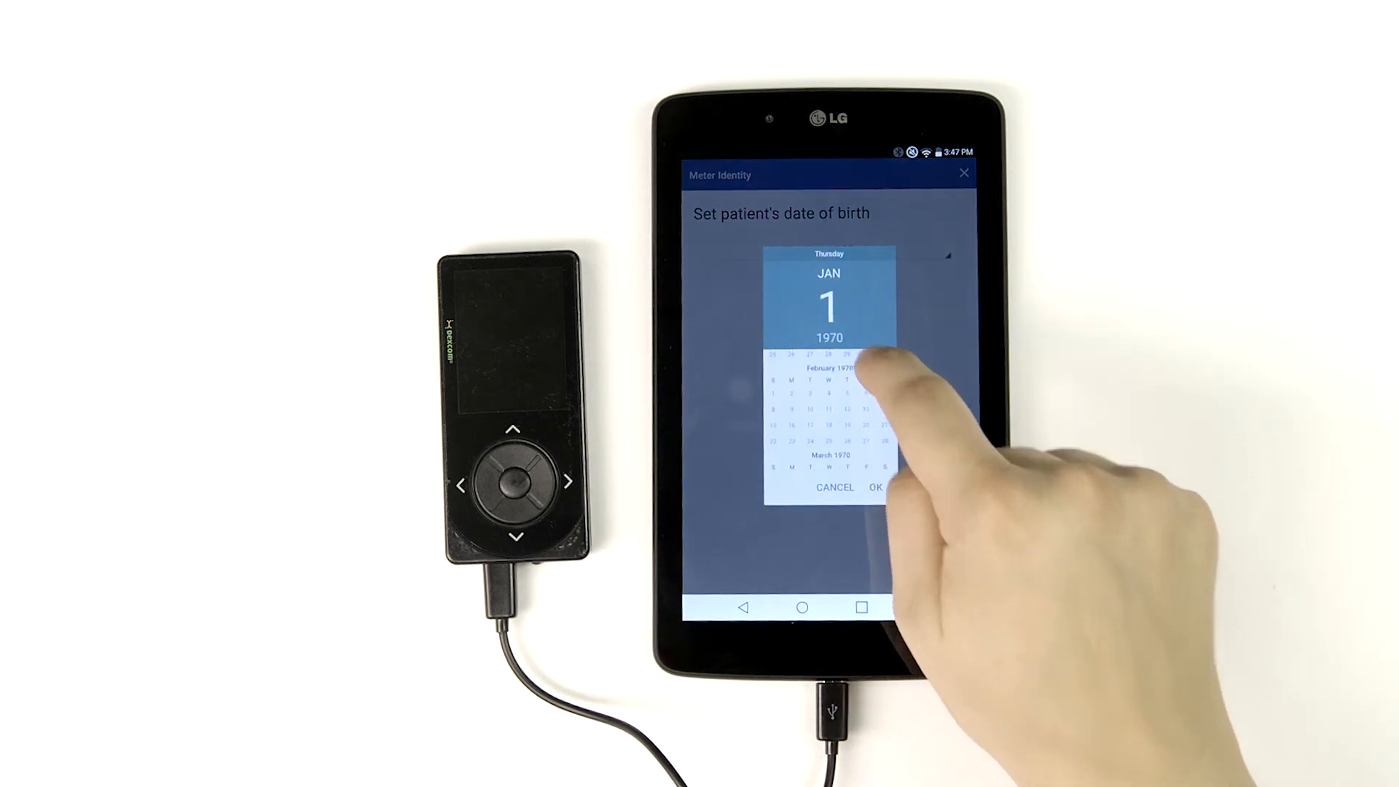
click(846, 428)
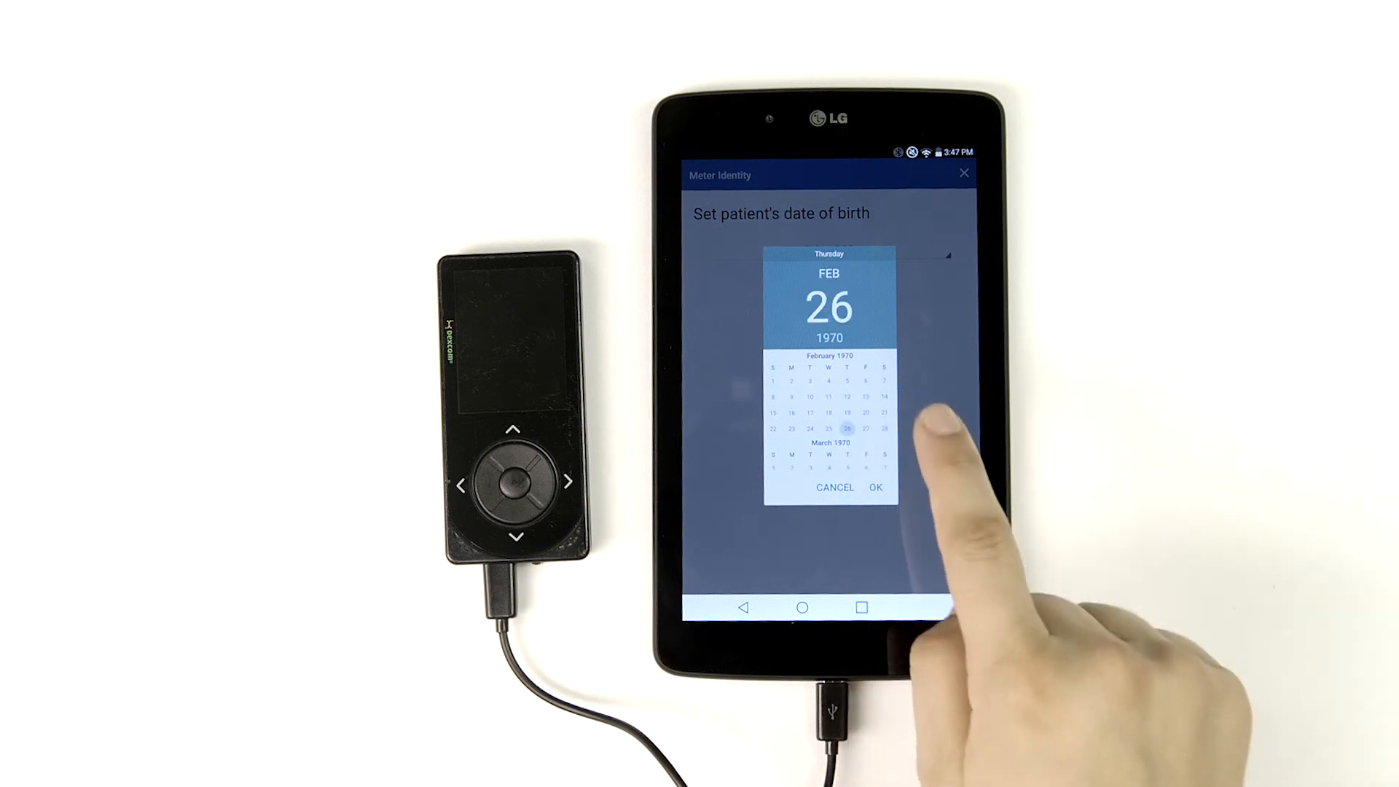
click(829, 337)
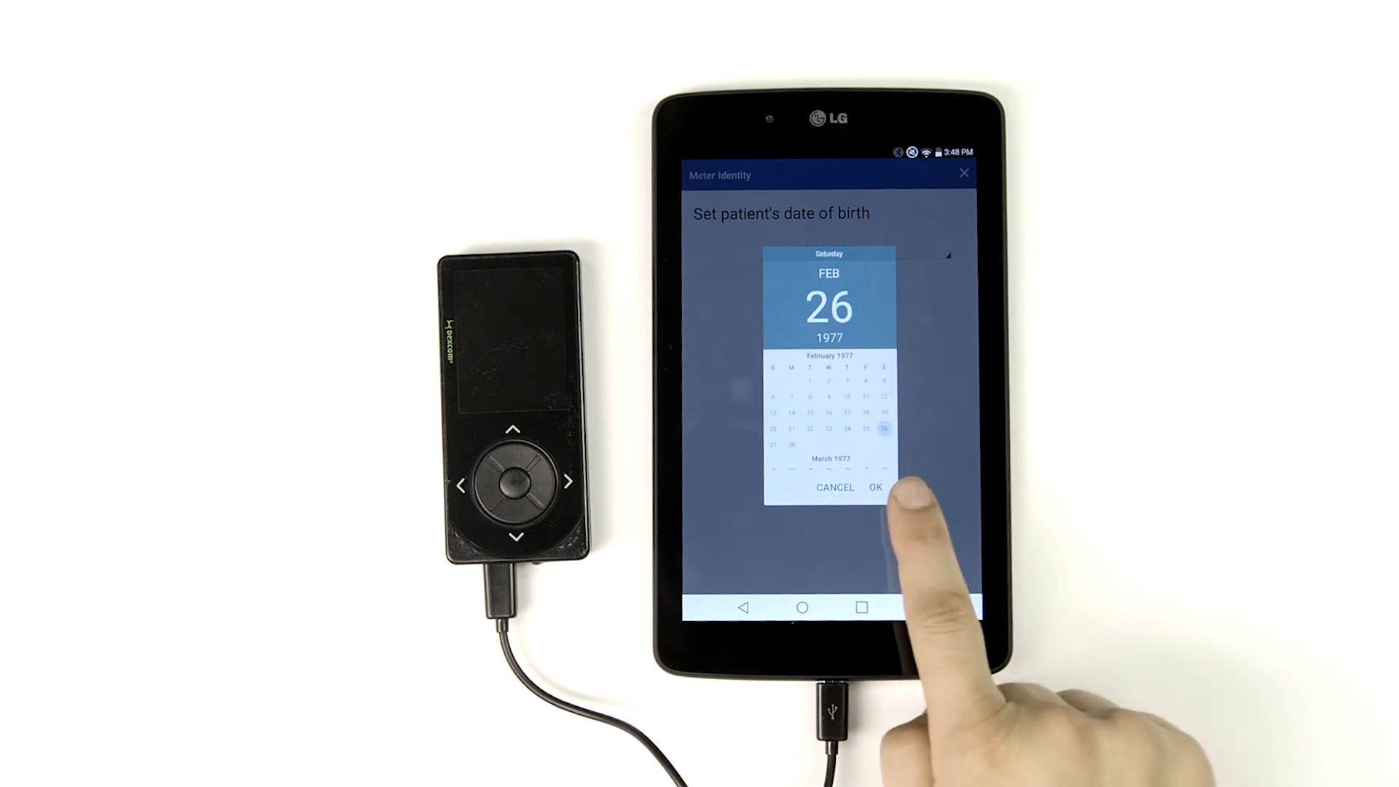
click(874, 488)
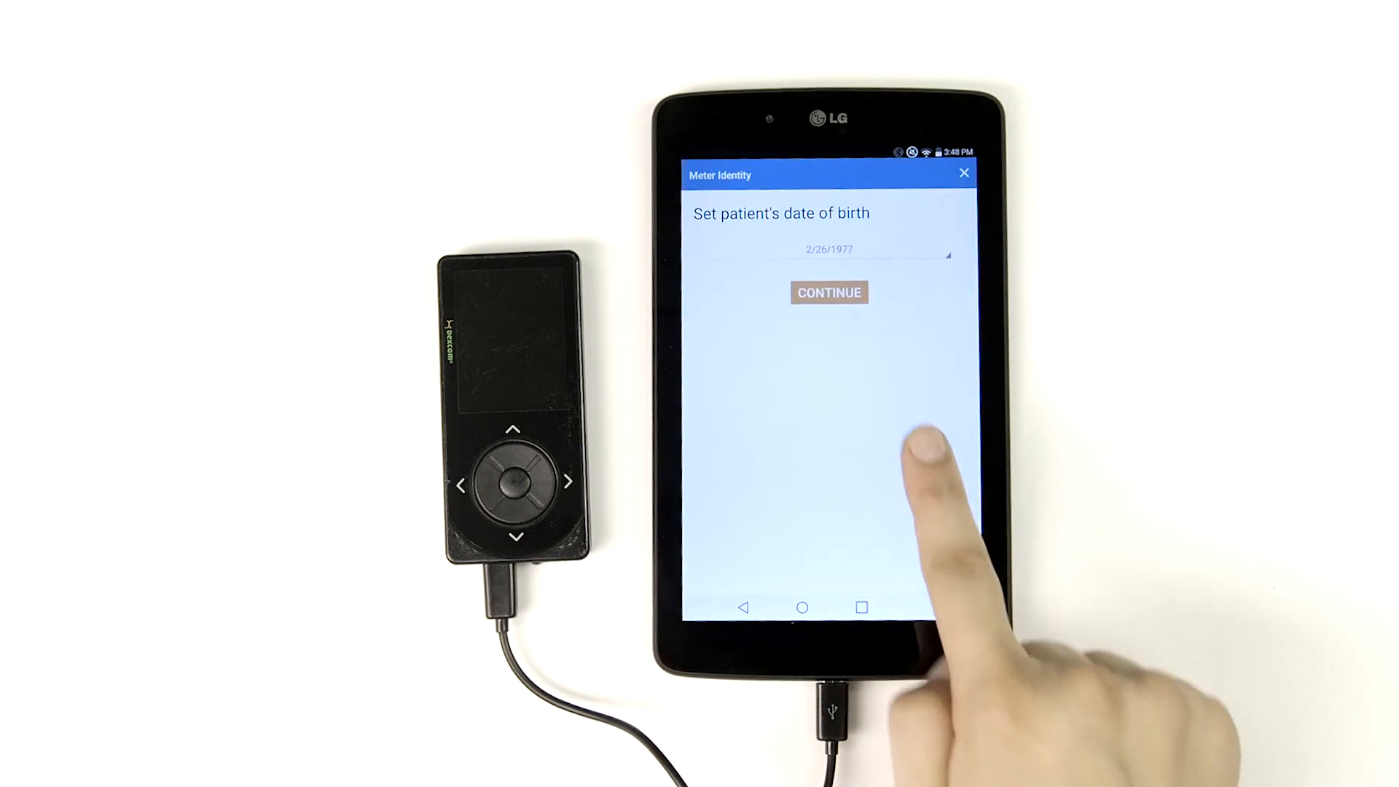
click(828, 293)
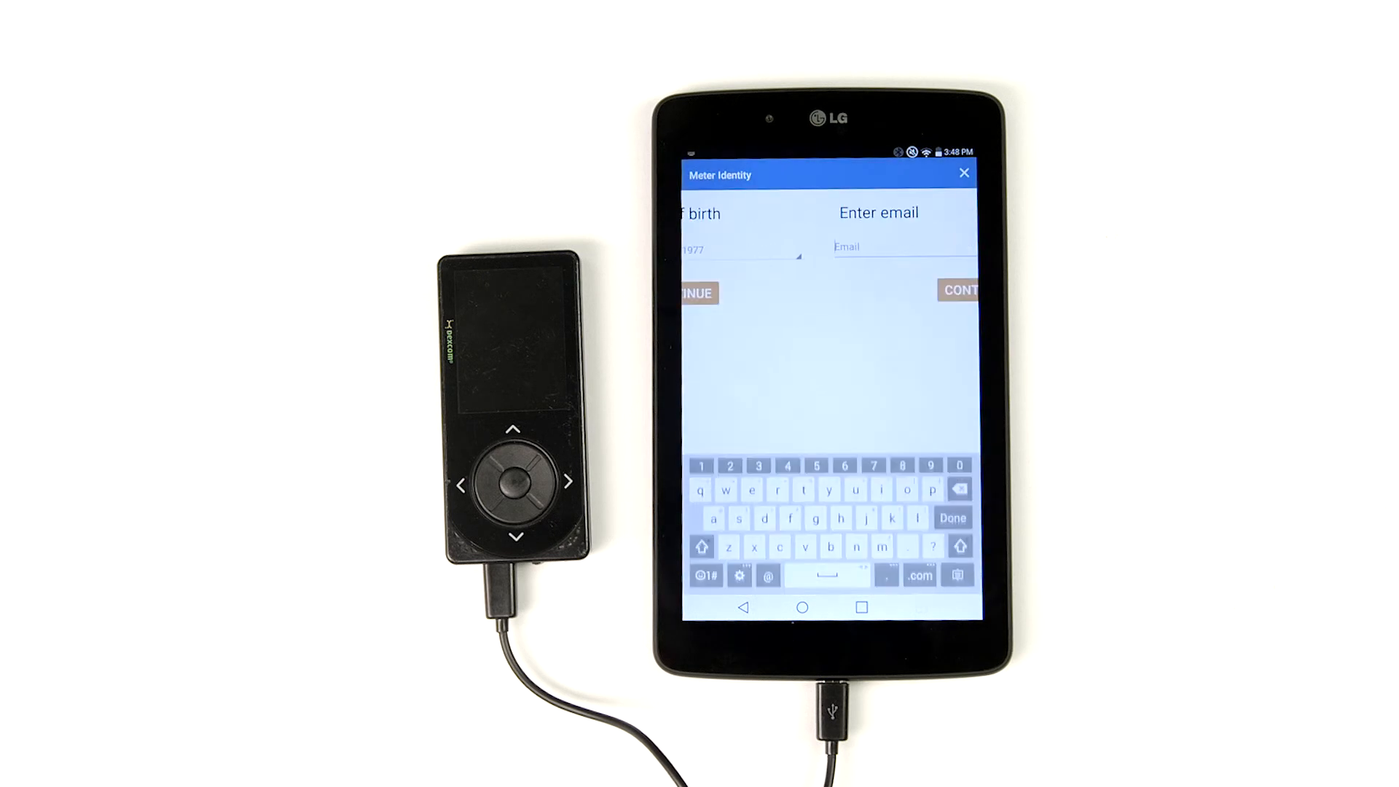